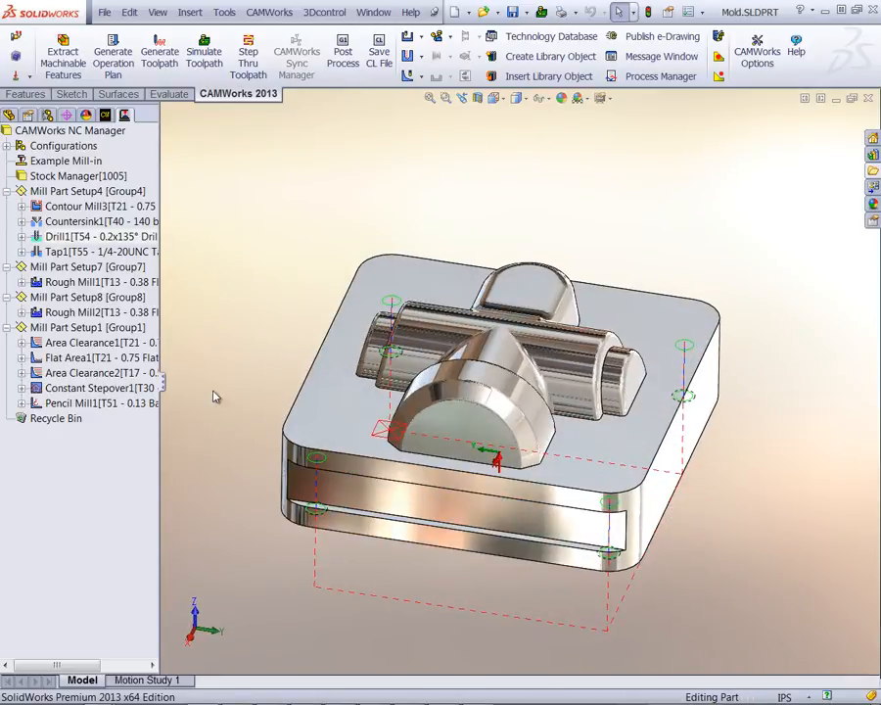
- Select Mill Part Setup7, display its roughing toolpaths, and launch Simulate Toolpath
left_click(87, 267)
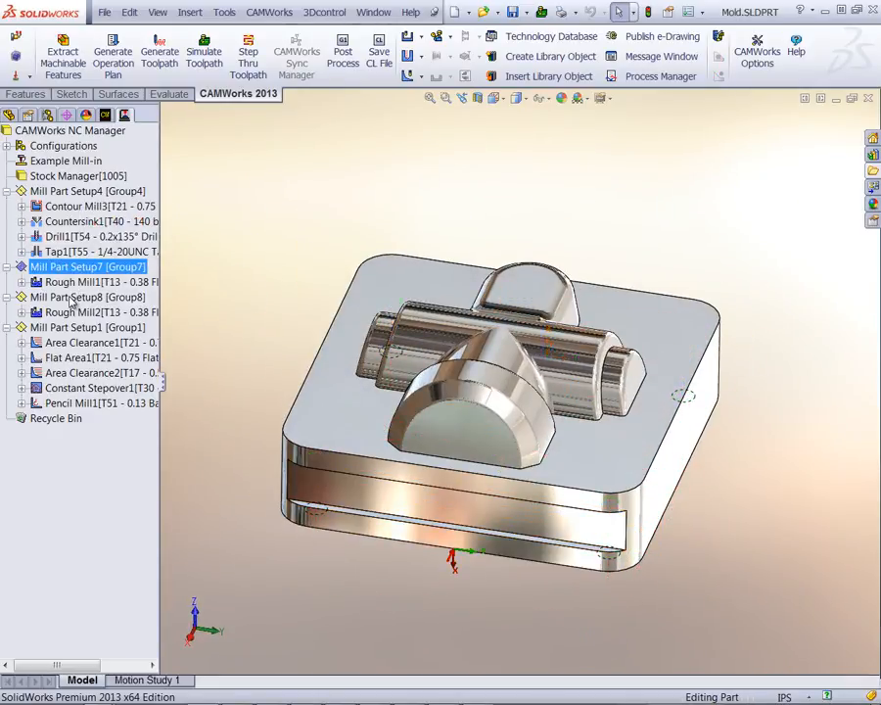
left_click(98, 311)
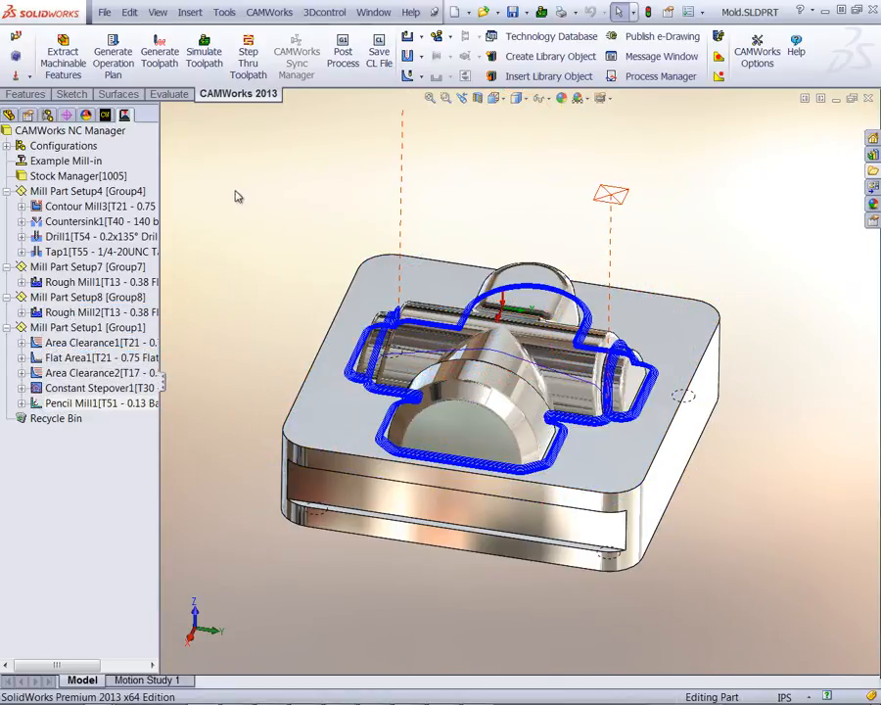
left_click(204, 49)
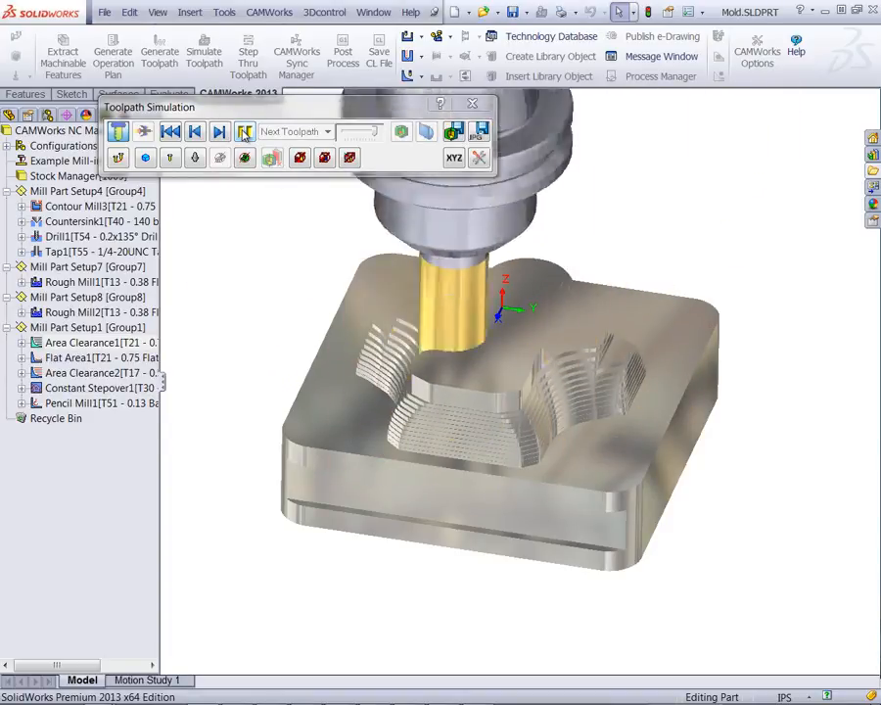
- Play the roughing simulation to the end, then close the Toolpath Simulation toolbar
left_click(220, 130)
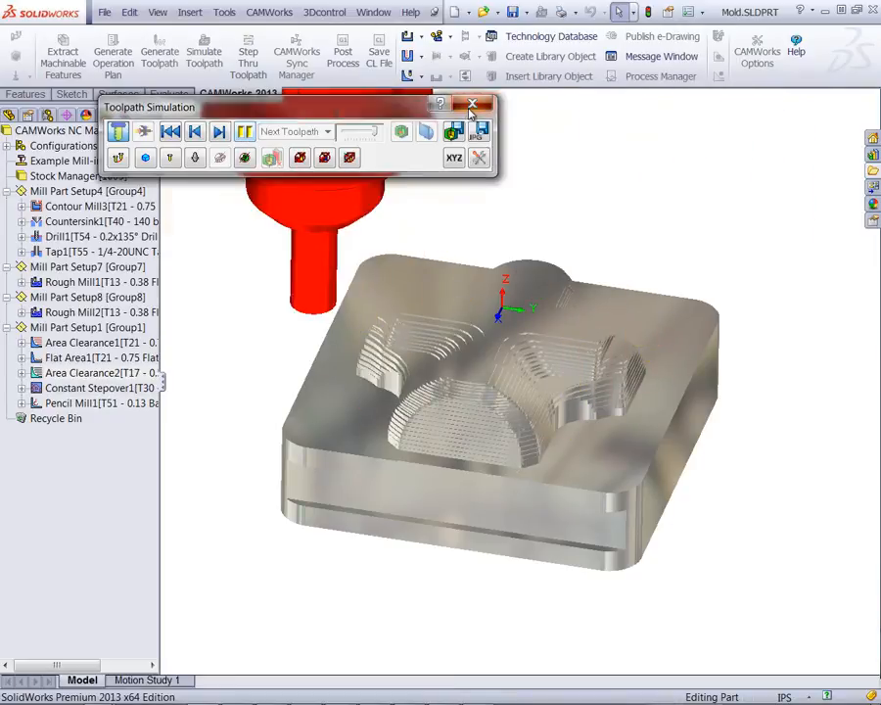
left_click(471, 104)
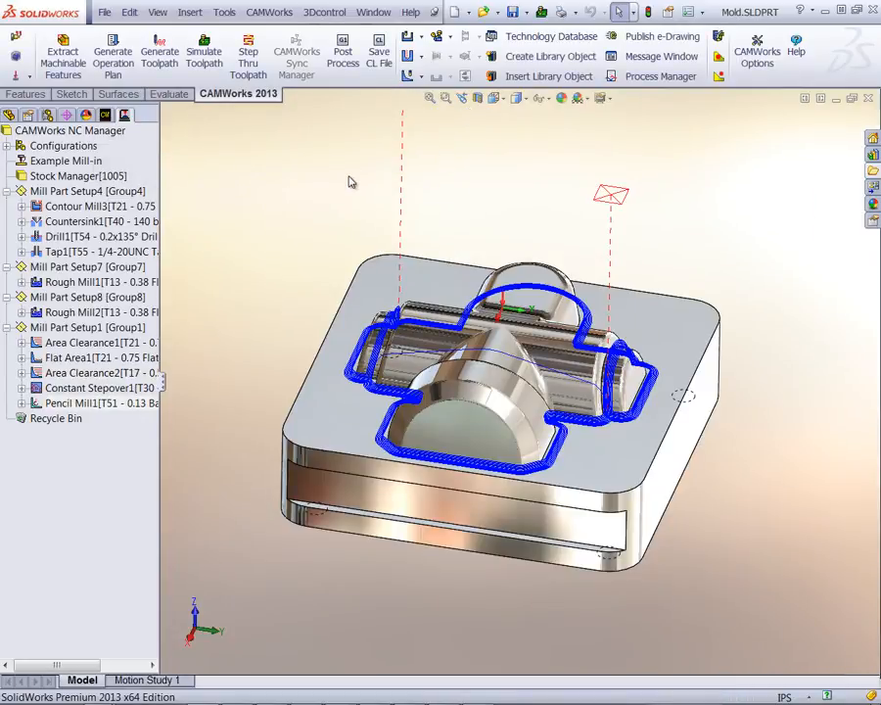
mouse_move(291, 192)
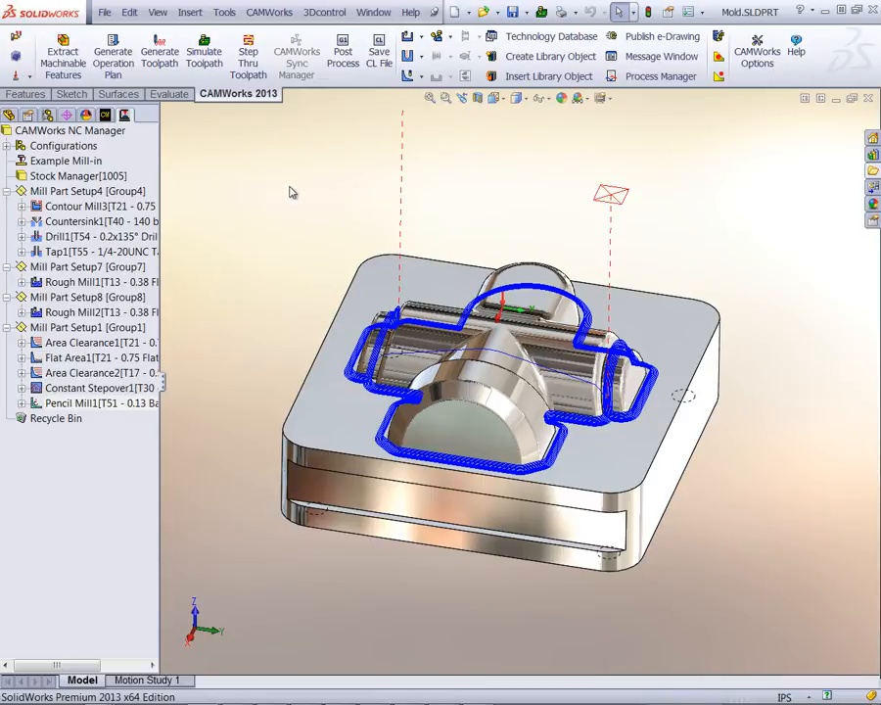
- Publish a CAMWorks View file from the CAMWorks NC Manager with default settings
right_click(71, 130)
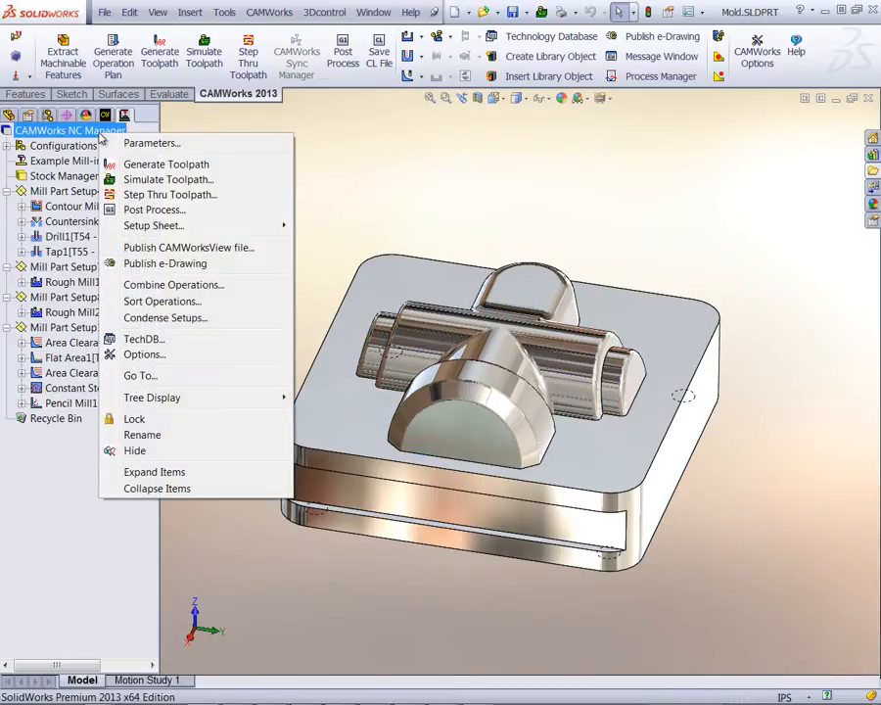
left_click(188, 247)
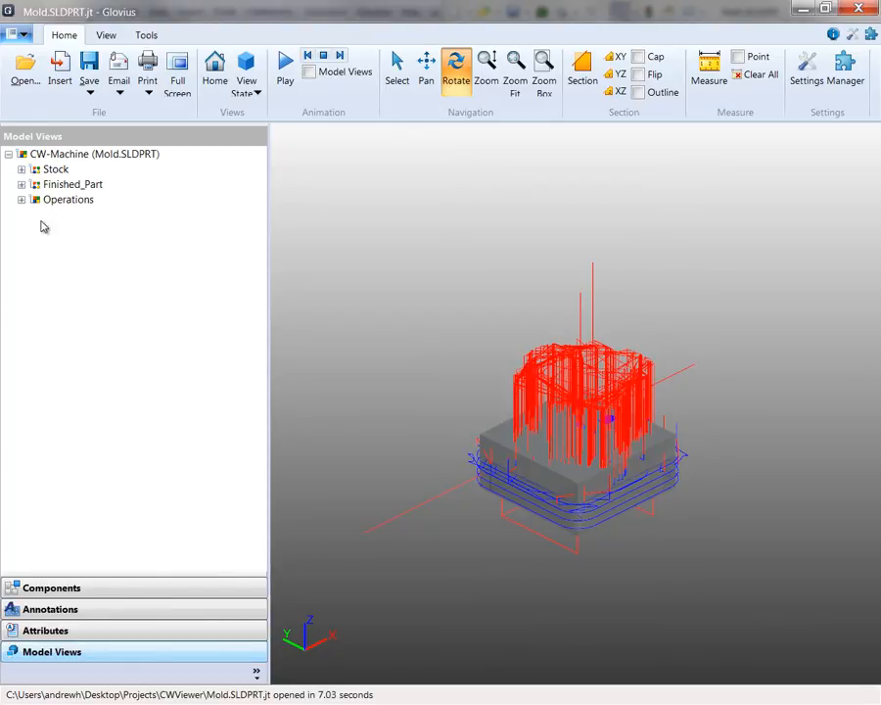
- Expand Operations and view Contour Mill3, Countersink1, then Constant Stepover1 toolpaths
left_click(20, 199)
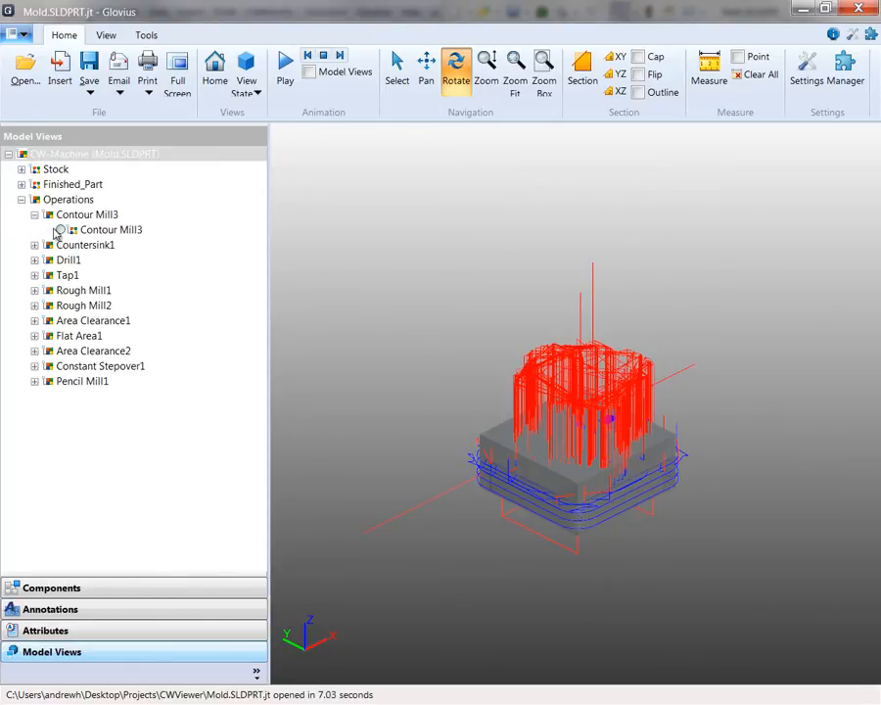
left_click(60, 229)
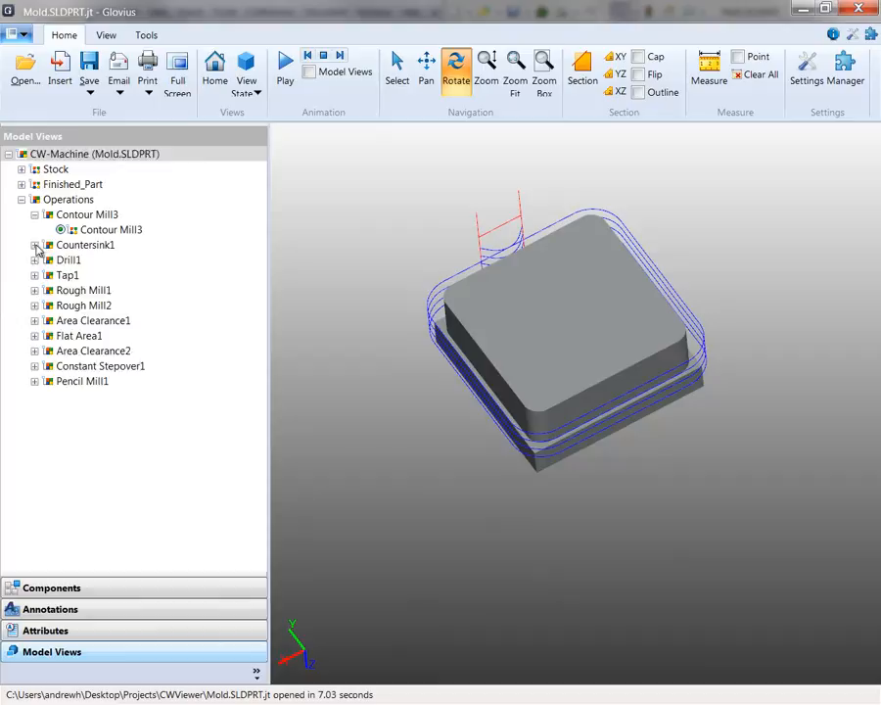
left_click(35, 244)
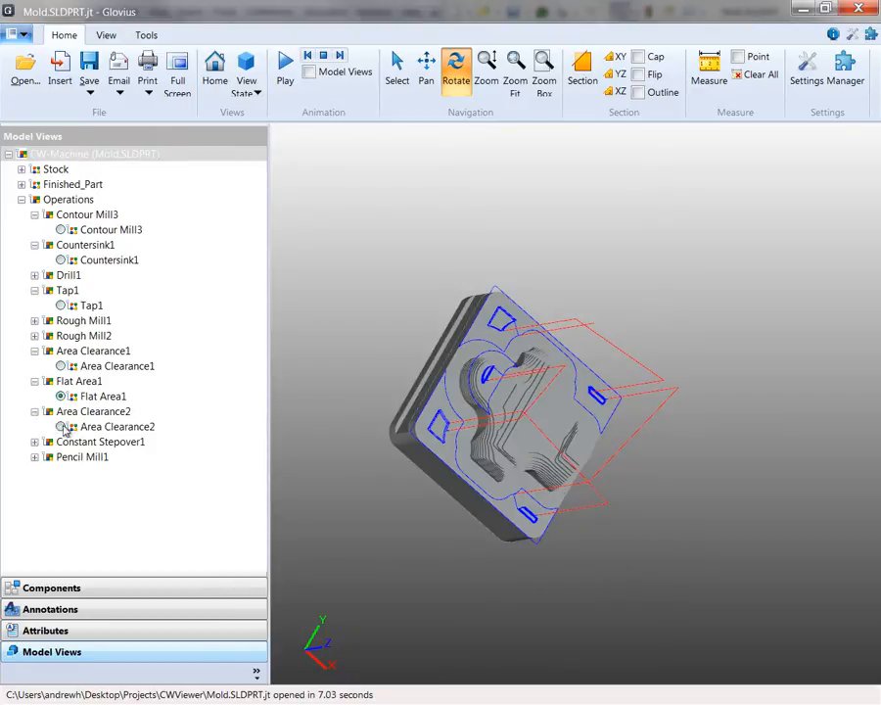
left_click(61, 458)
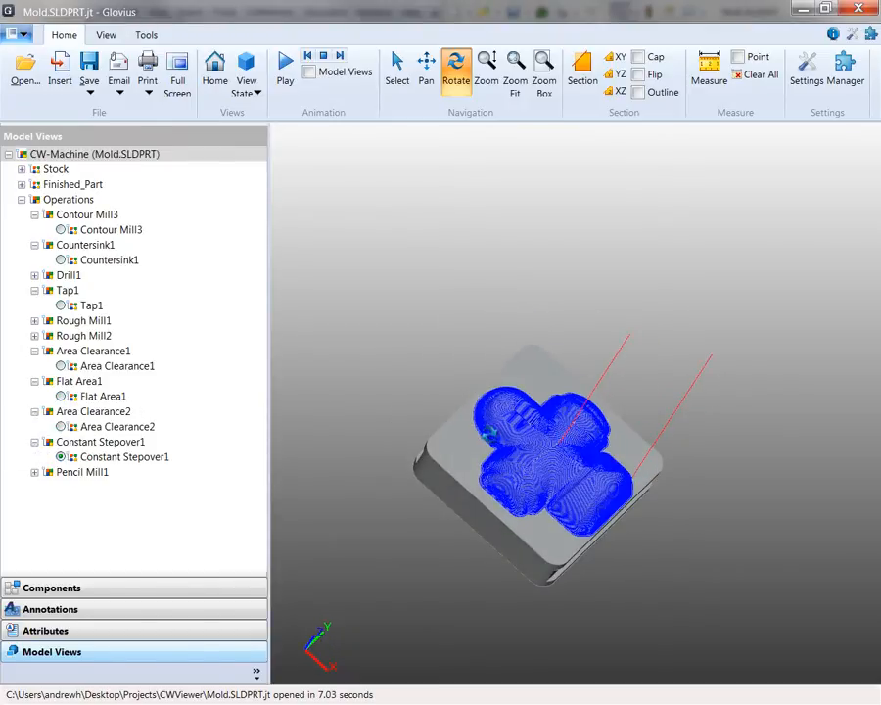
left_click(45, 631)
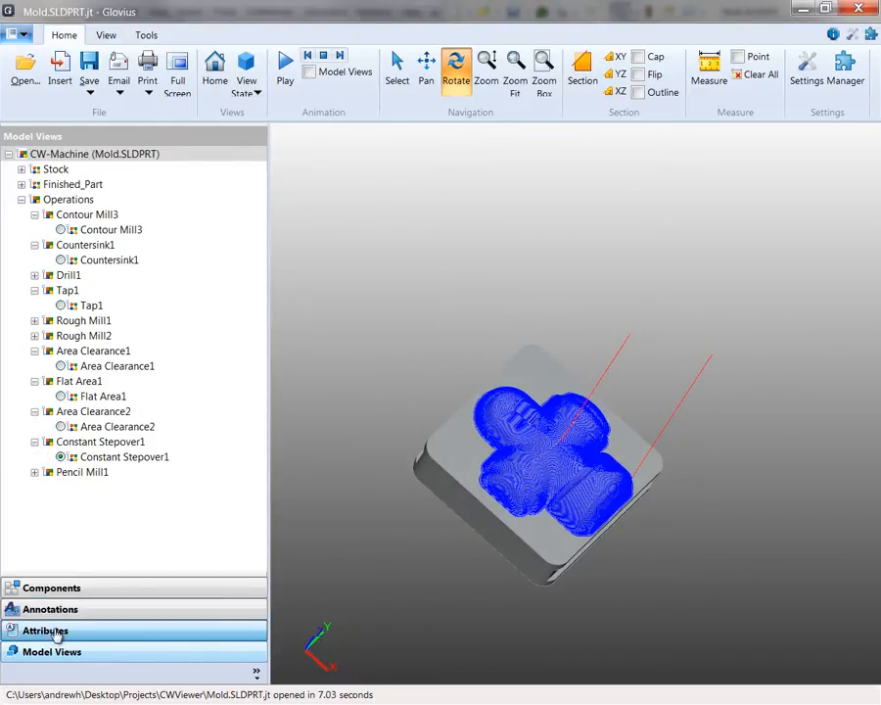
- List Constant Stepover1's attributes, including T30 ball-nose tool and feeds, then switch panels
left_click(45, 630)
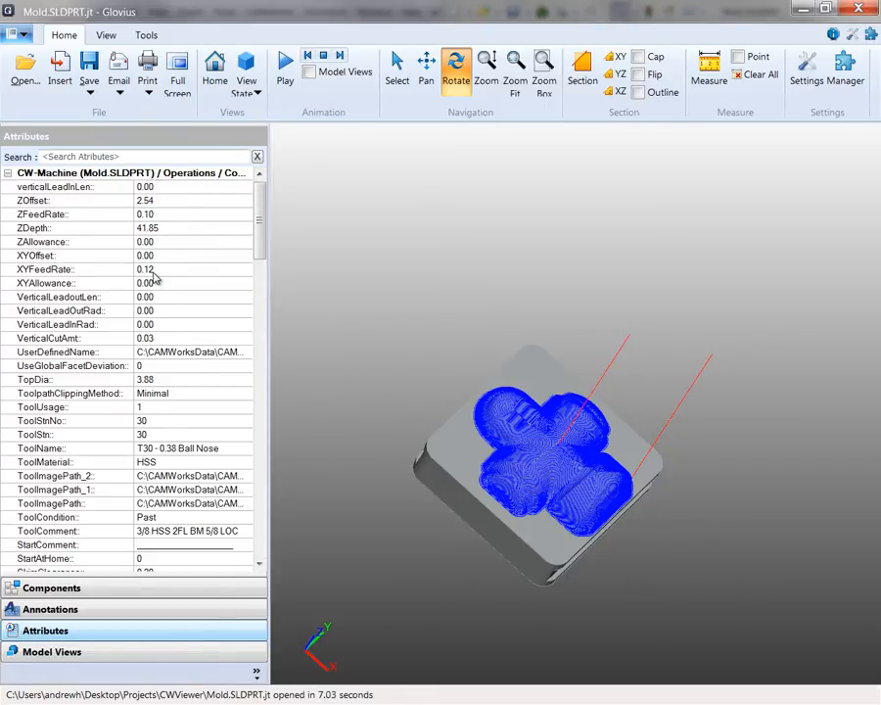
mouse_move(164, 365)
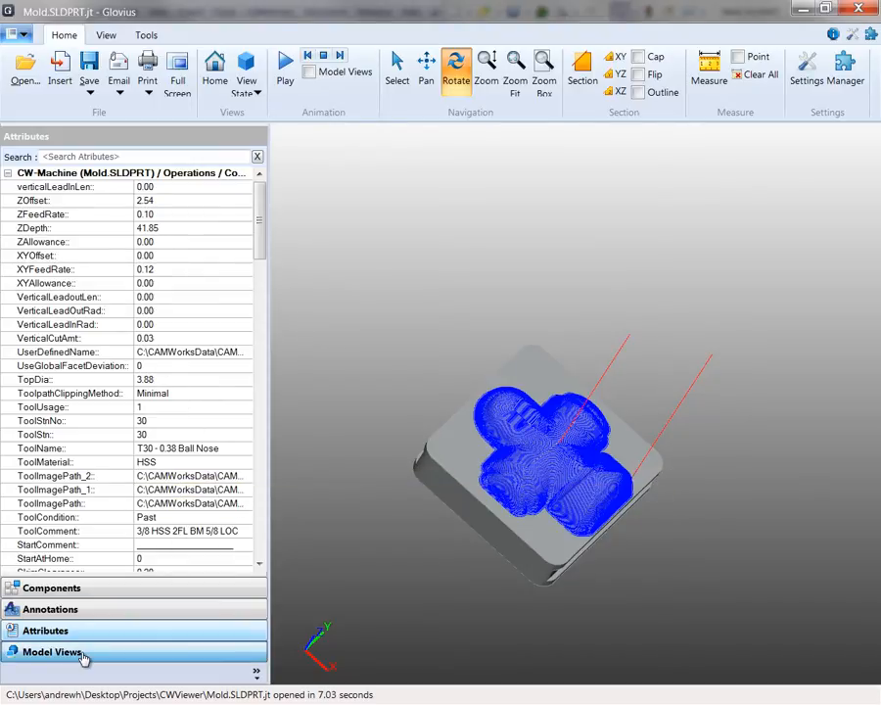
left_click(51, 587)
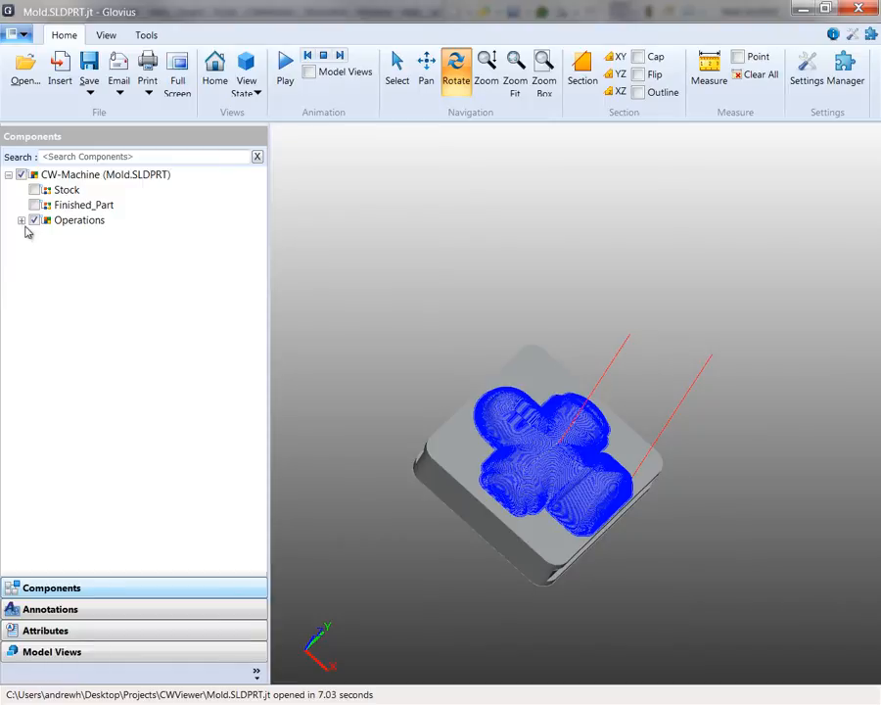
- Expand Constant Stepover1's components and toggle Multi Surface Feature1 visibility
left_click(21, 219)
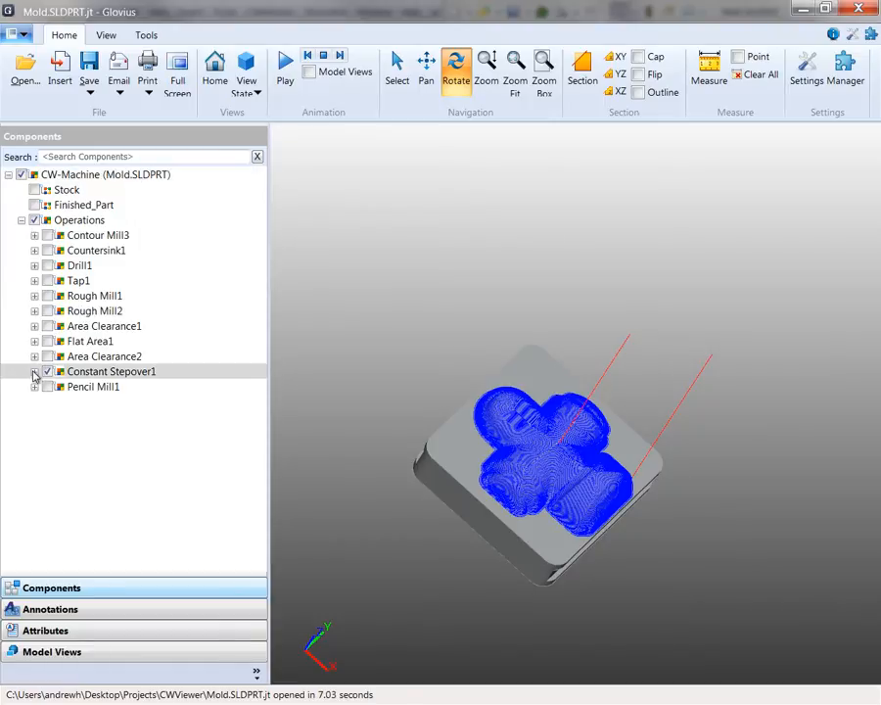
left_click(34, 371)
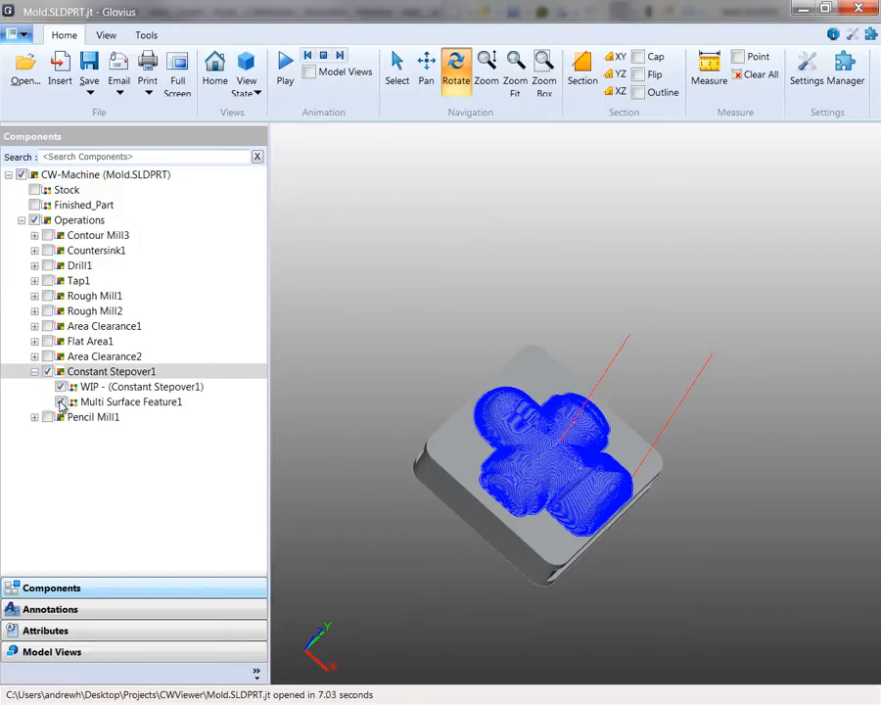
left_click(60, 402)
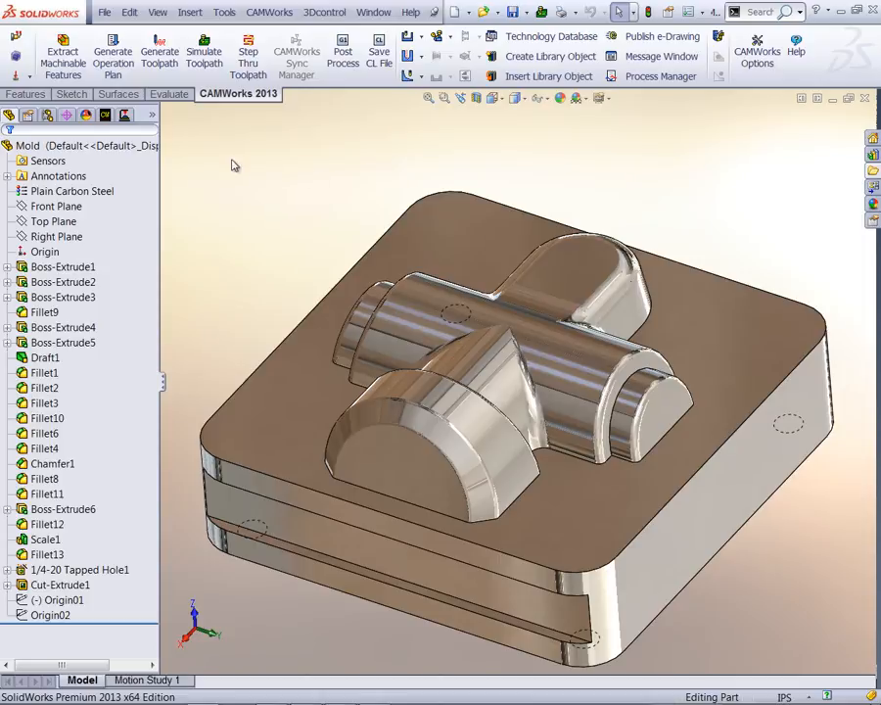
- Show the CAMWorks Operation Tree, cancel the rebuild warning, and right-click NC Manager
left_click(124, 116)
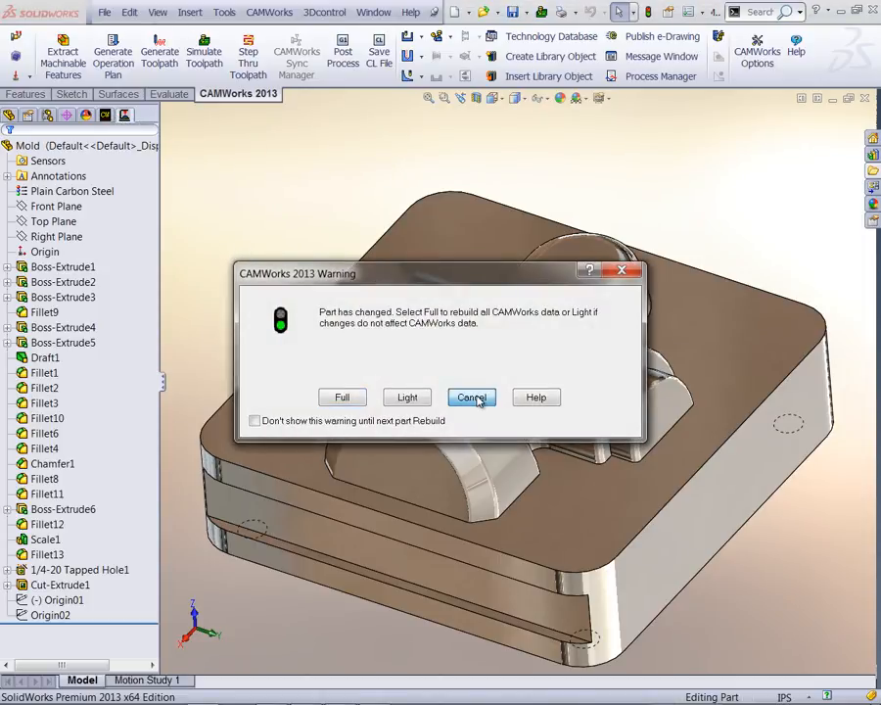
left_click(470, 397)
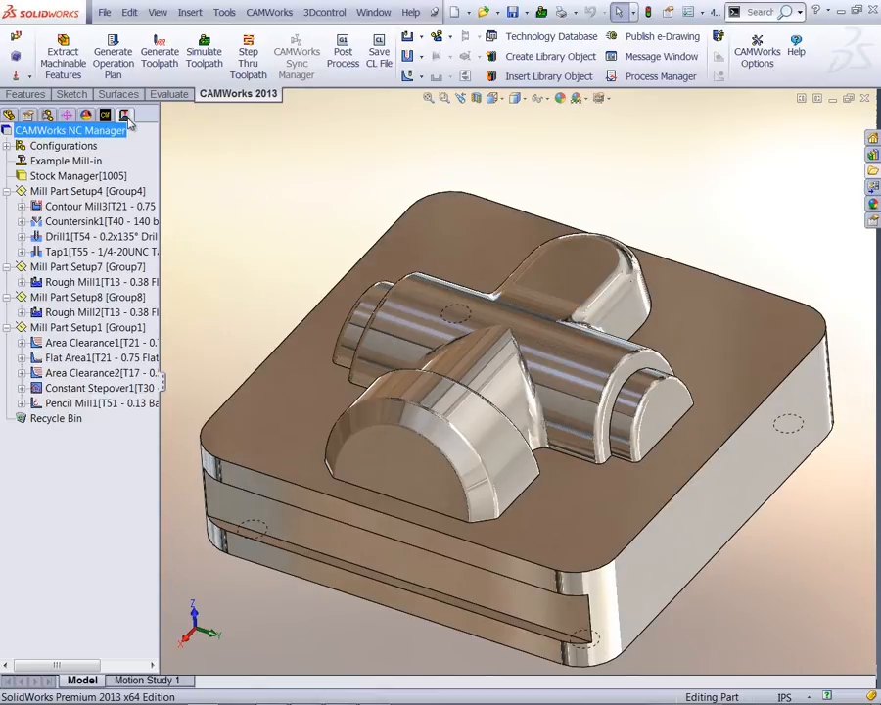
mouse_move(124, 116)
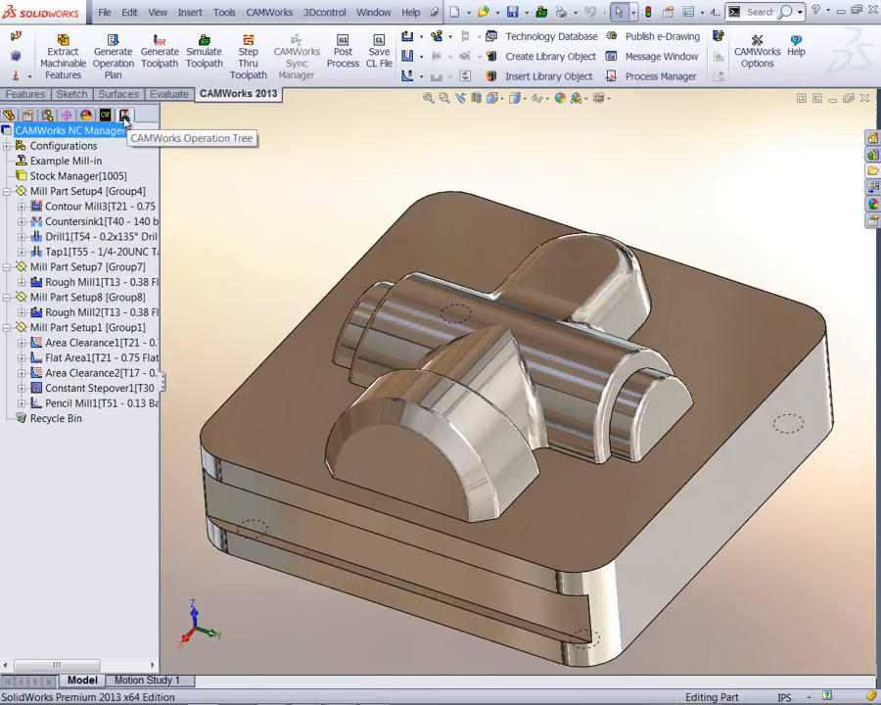
right_click(70, 130)
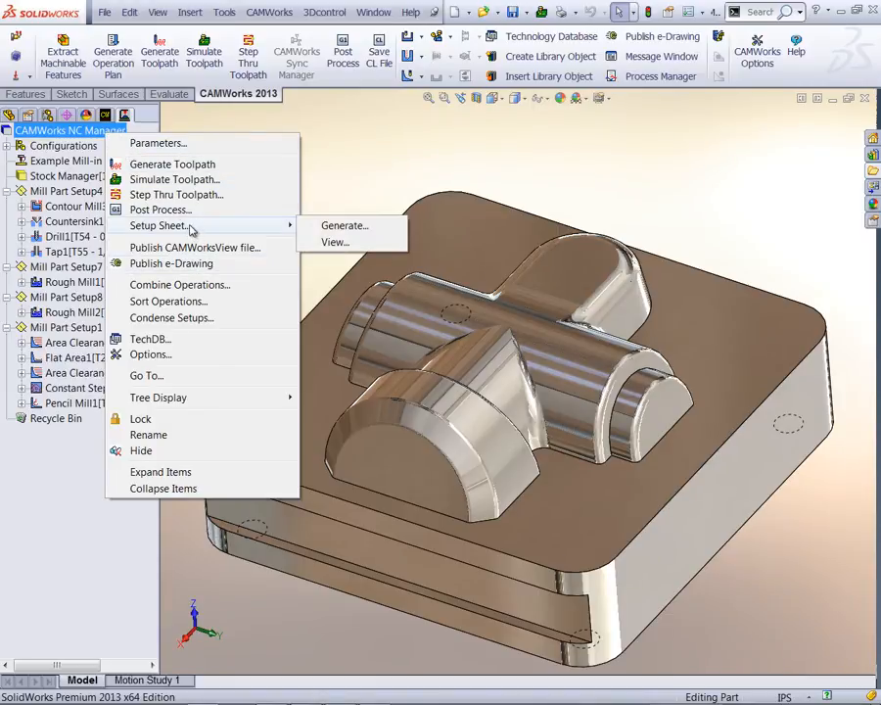
- Generate a setup sheet using the CWViewTemplate style sheet
left_click(344, 225)
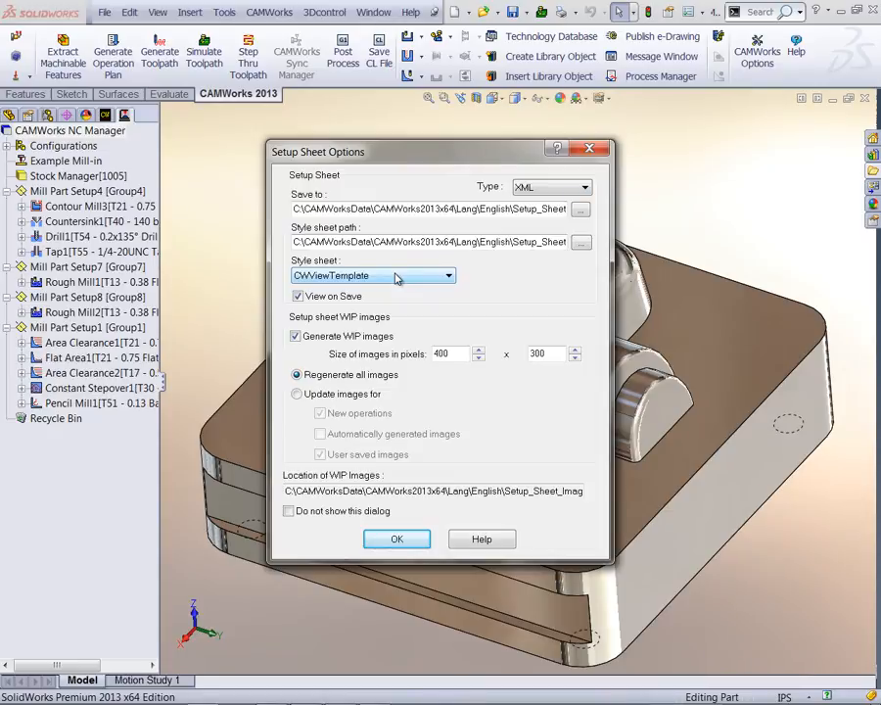
left_click(449, 275)
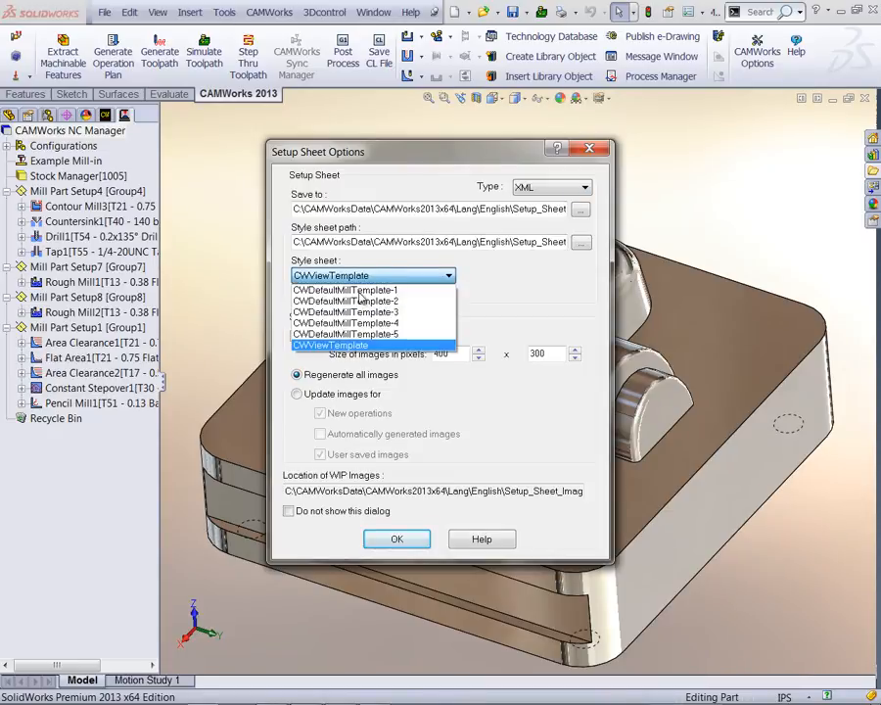
left_click(330, 345)
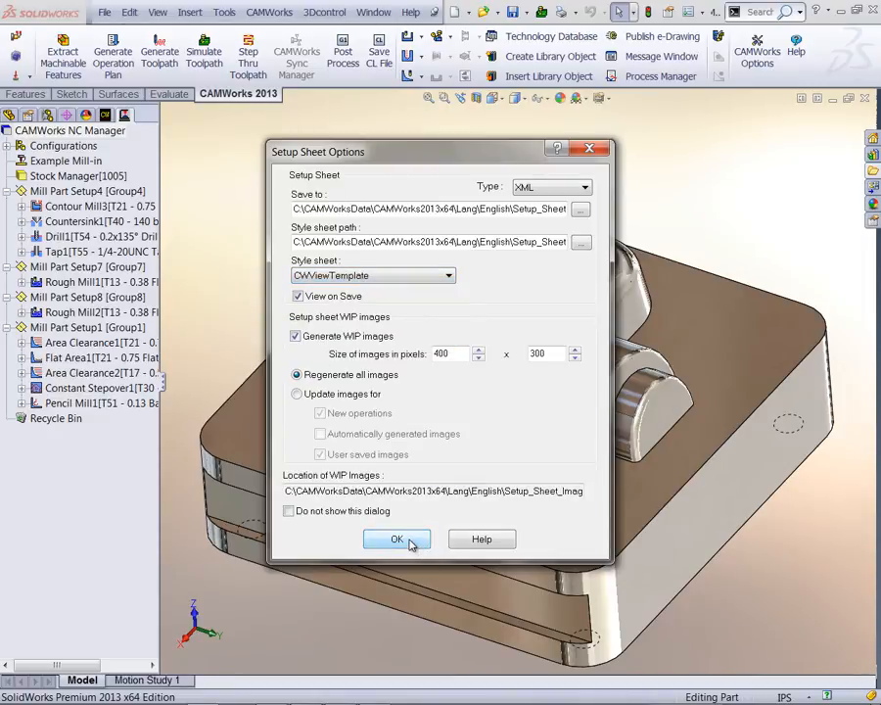
left_click(397, 540)
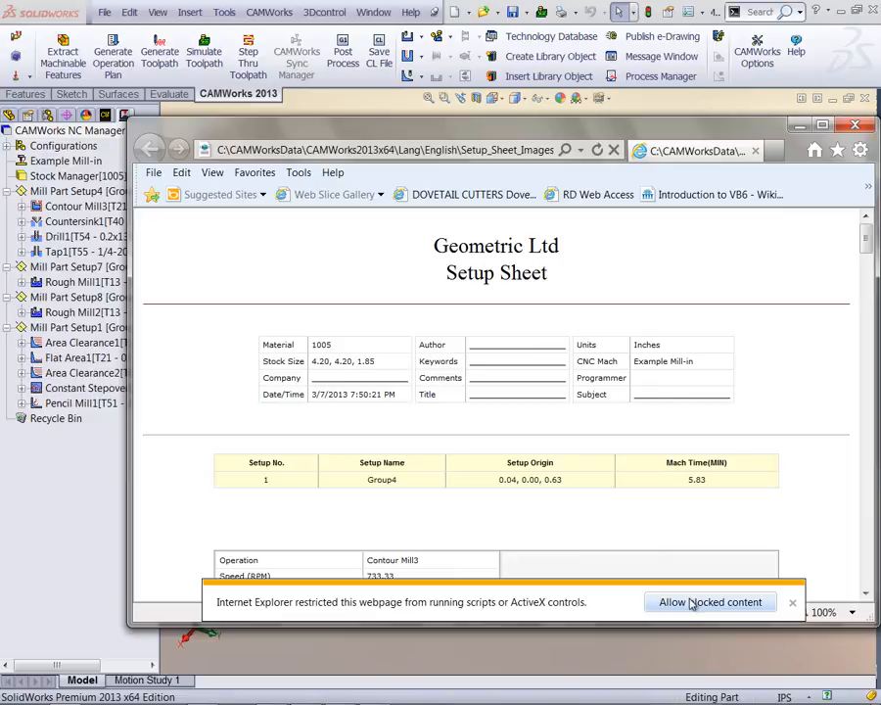
- Allow blocked content, rotate the Contour Mill3 image, and scroll to Area Clearance1
left_click(710, 602)
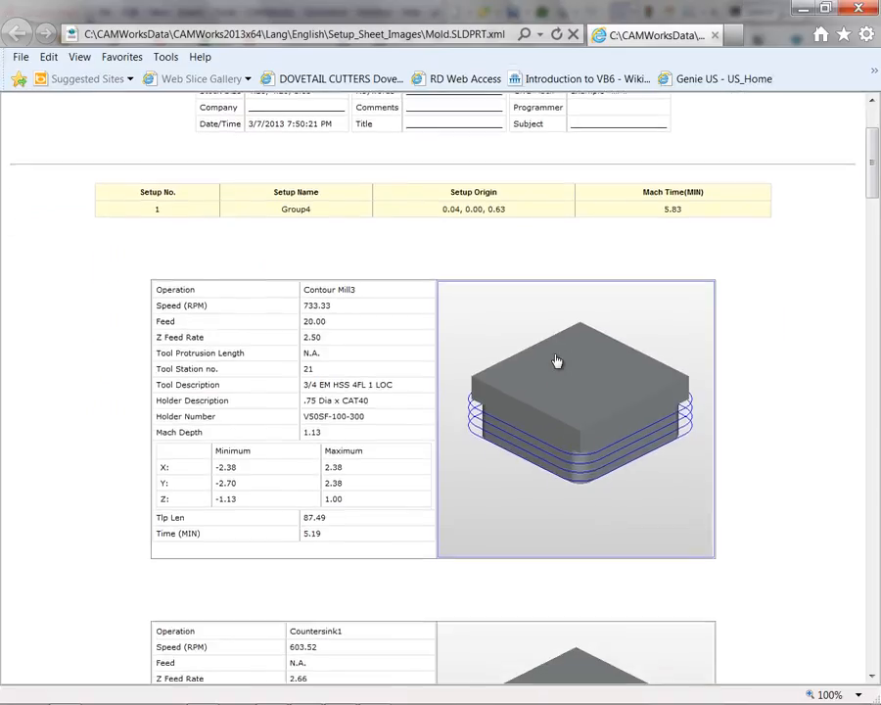
scroll("down", 3)
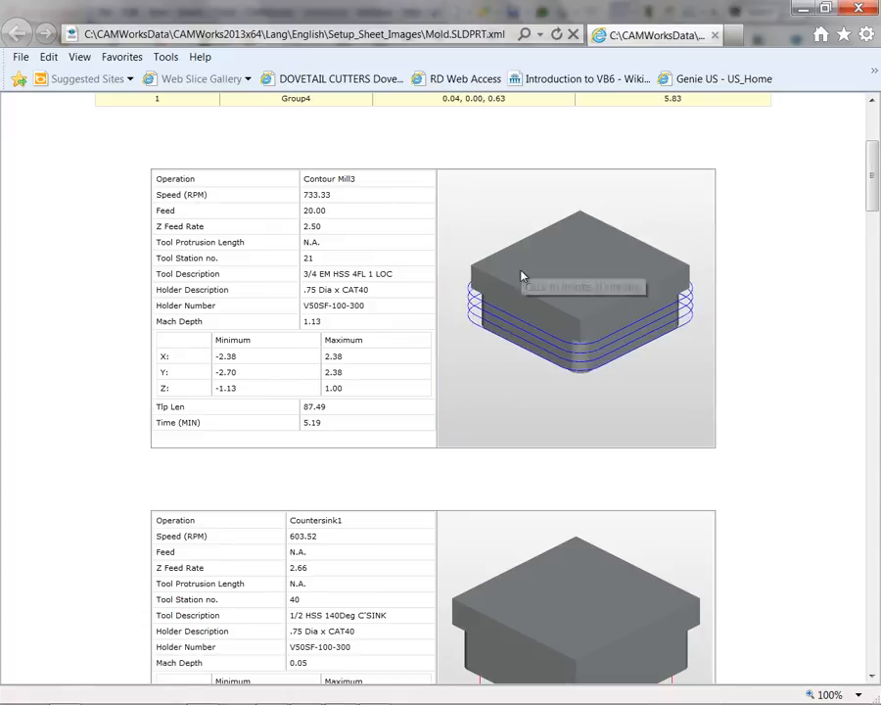
left_click_drag(582, 284, 544, 338)
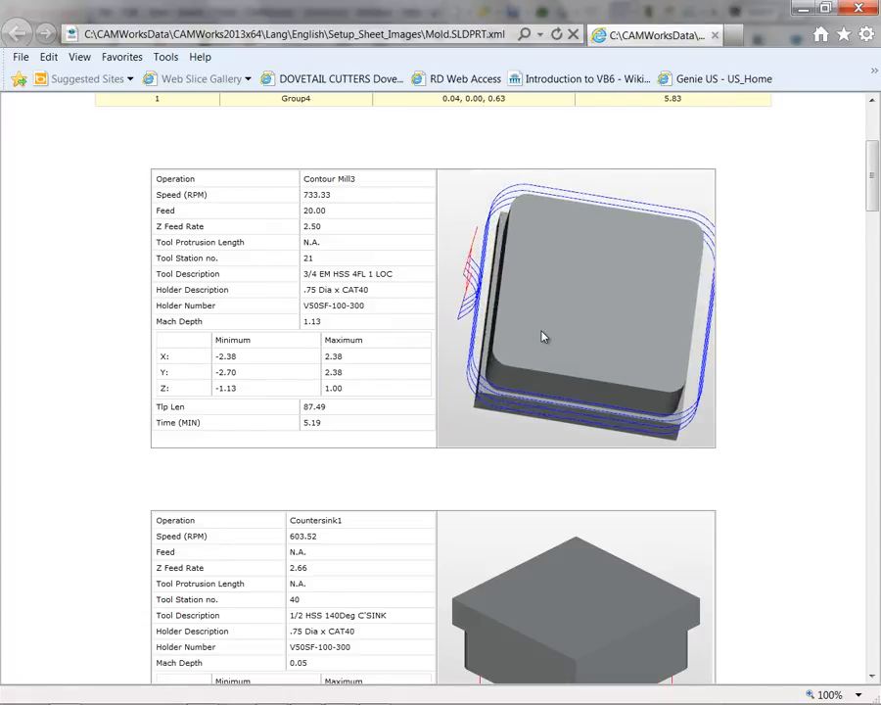
scroll("down", 3)
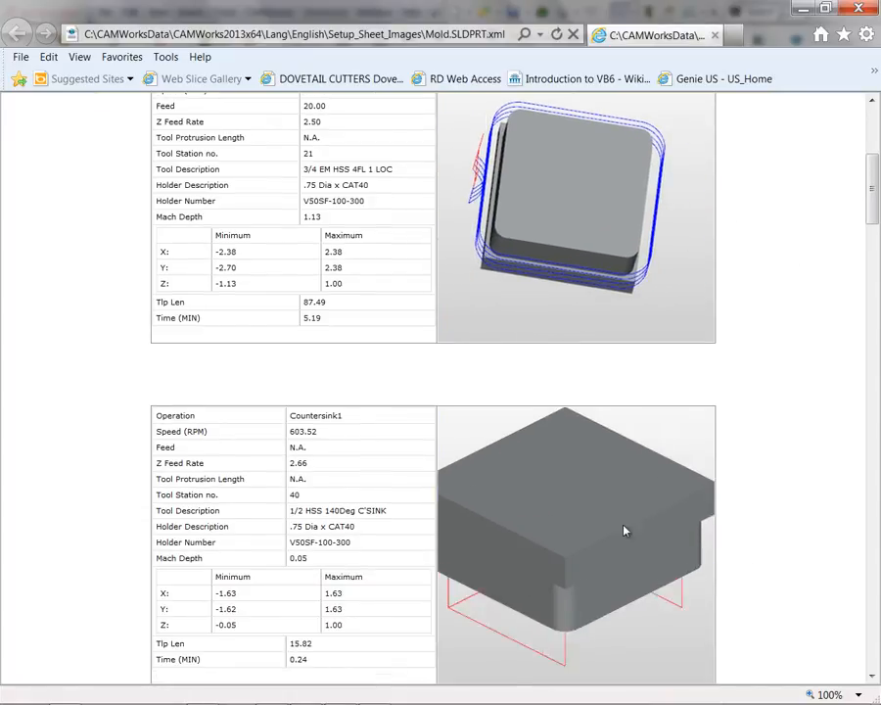
scroll("down", 3)
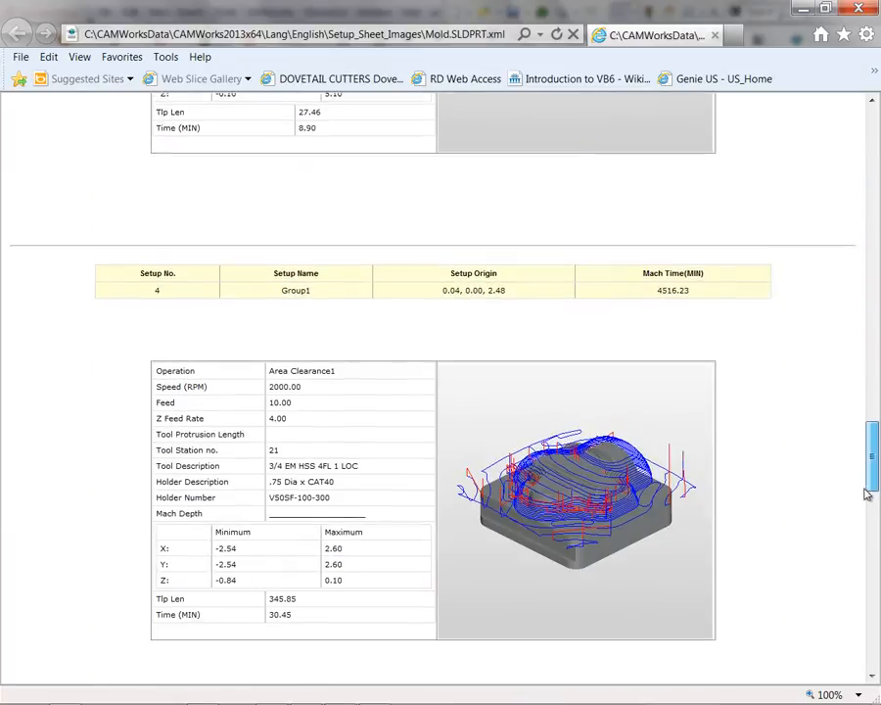
scroll("down", 3)
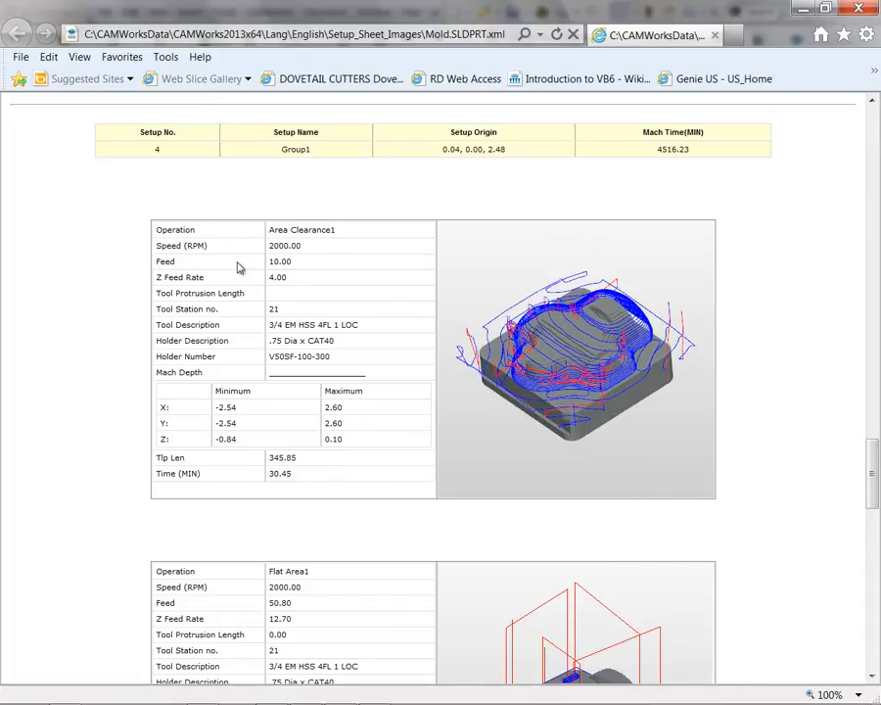
mouse_move(388, 277)
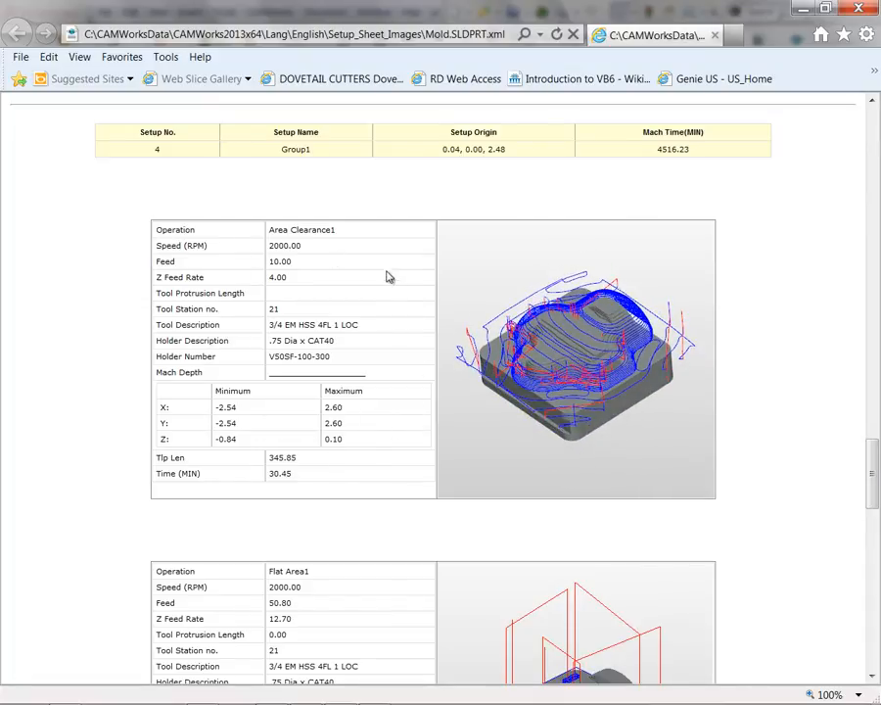
mouse_move(303, 448)
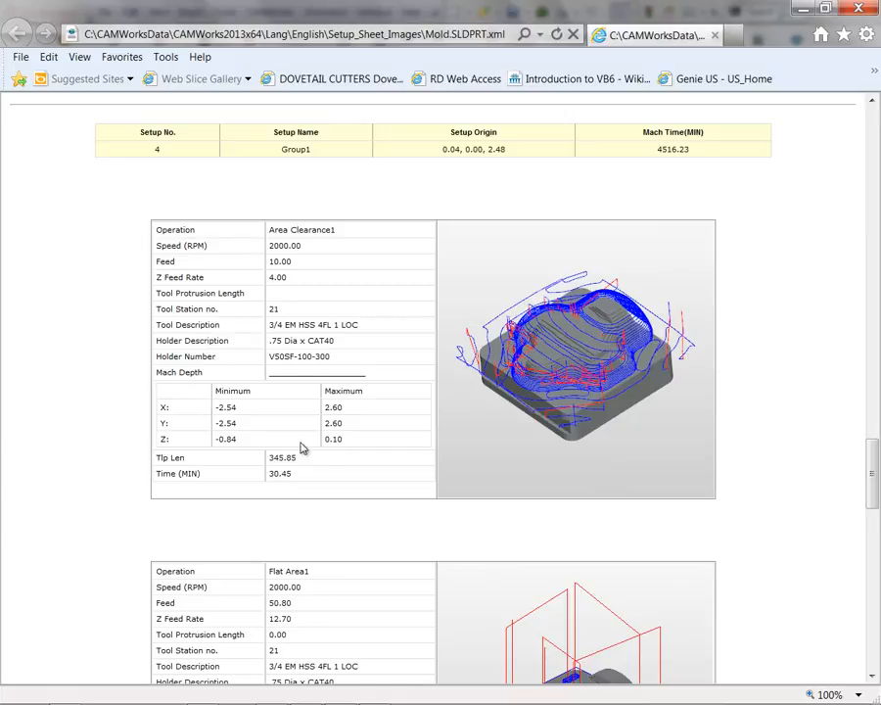
mouse_move(372, 453)
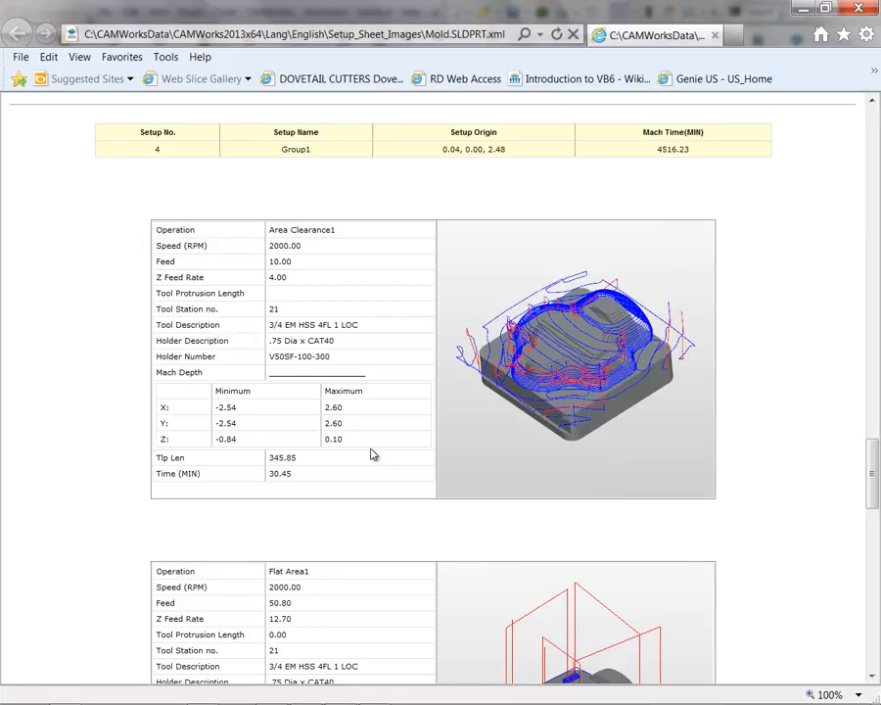